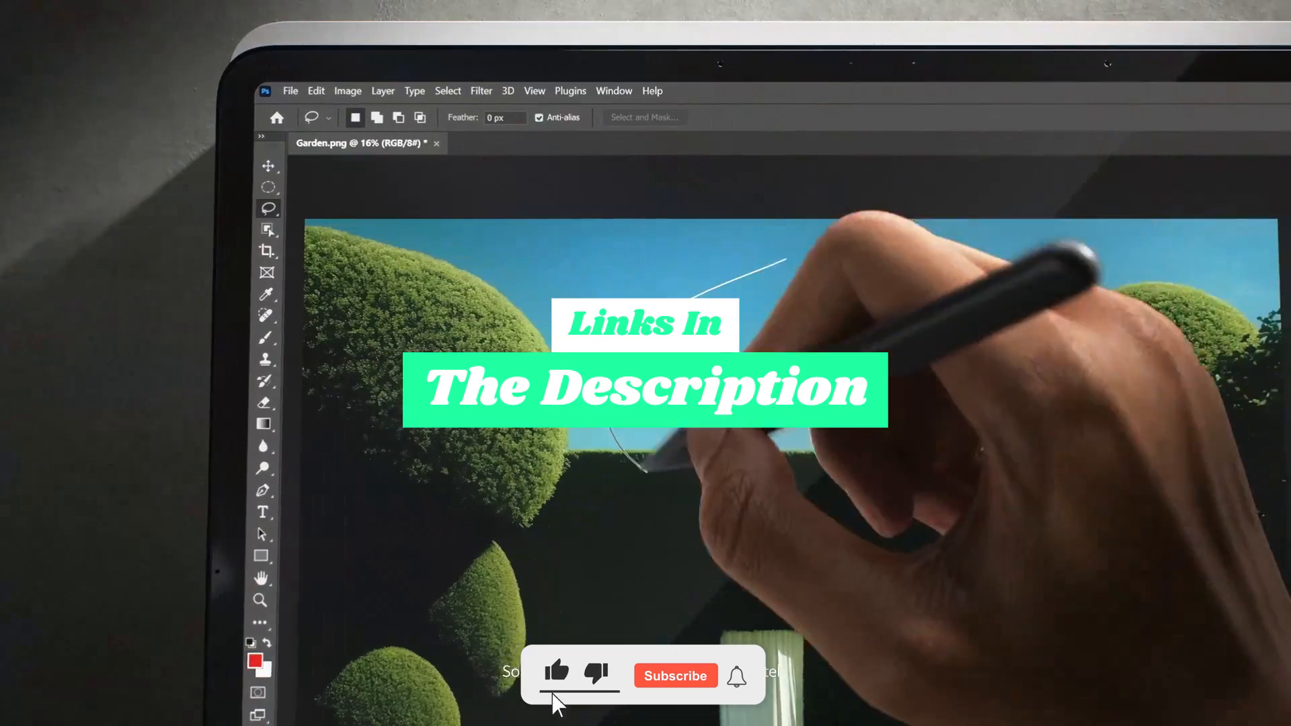
text(add a cloud)
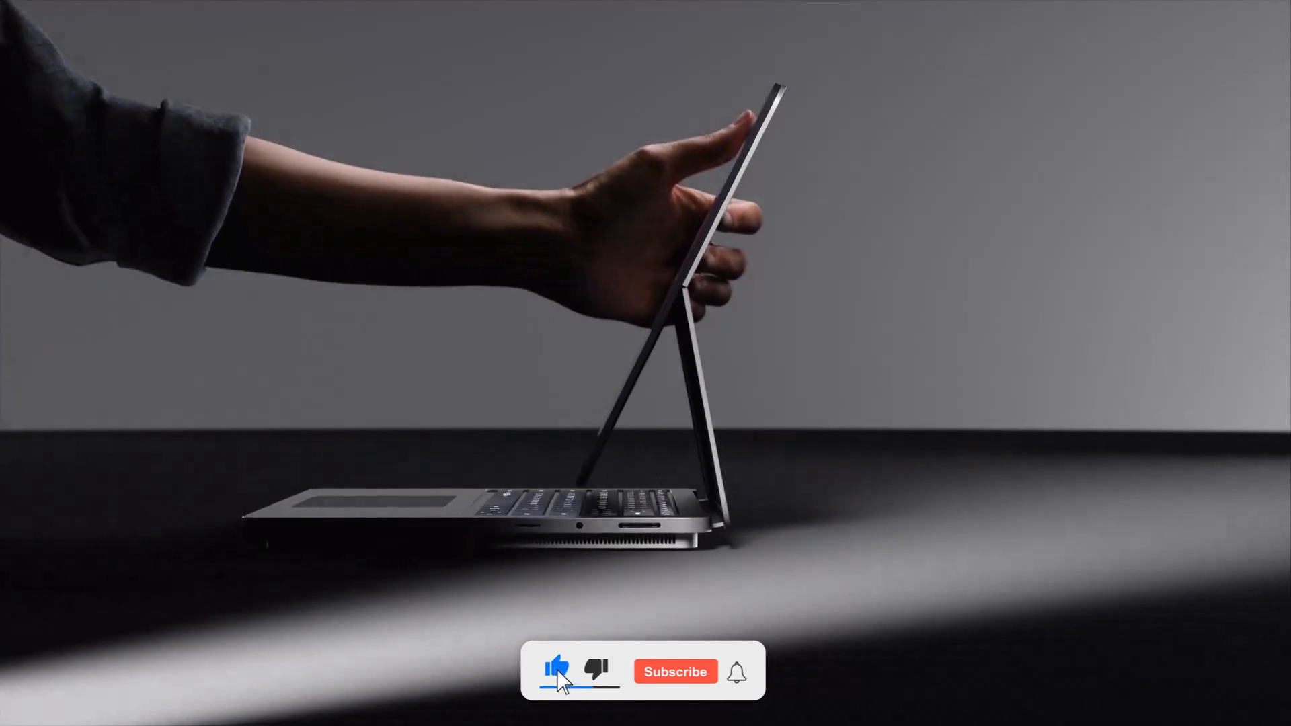
click(674, 671)
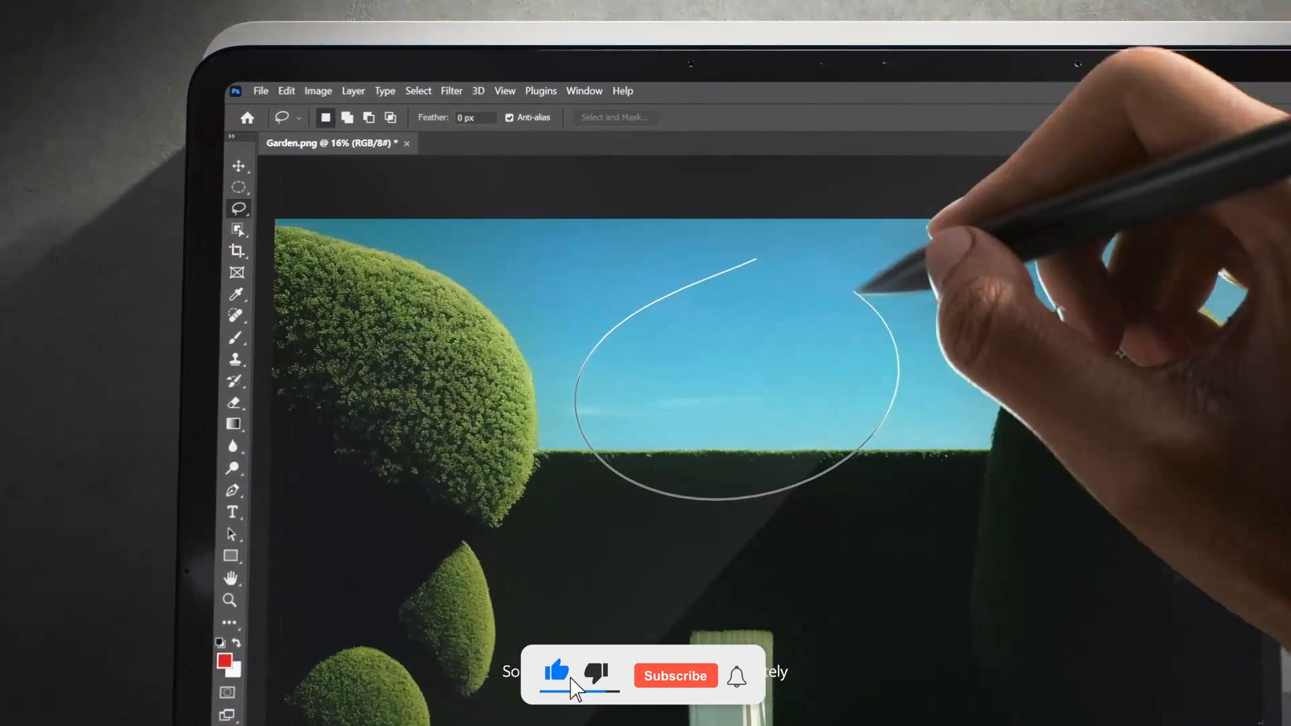
text(add a cloud)
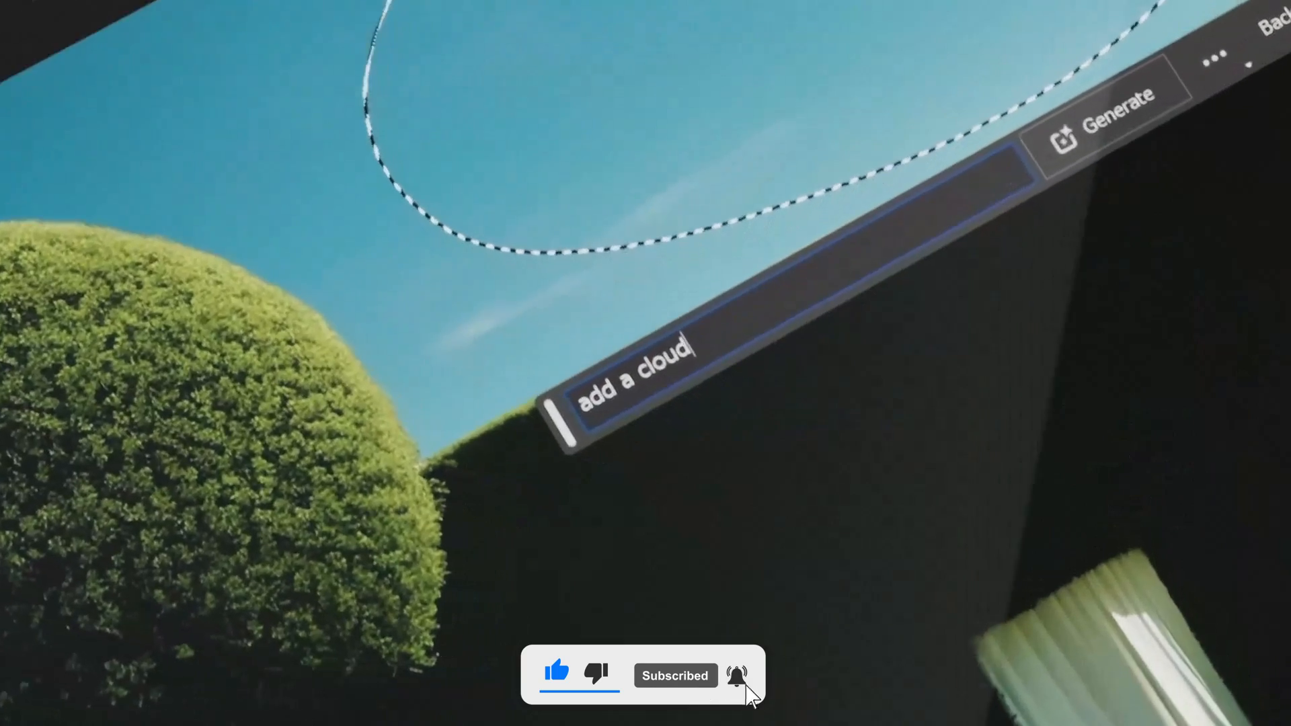
click(1105, 95)
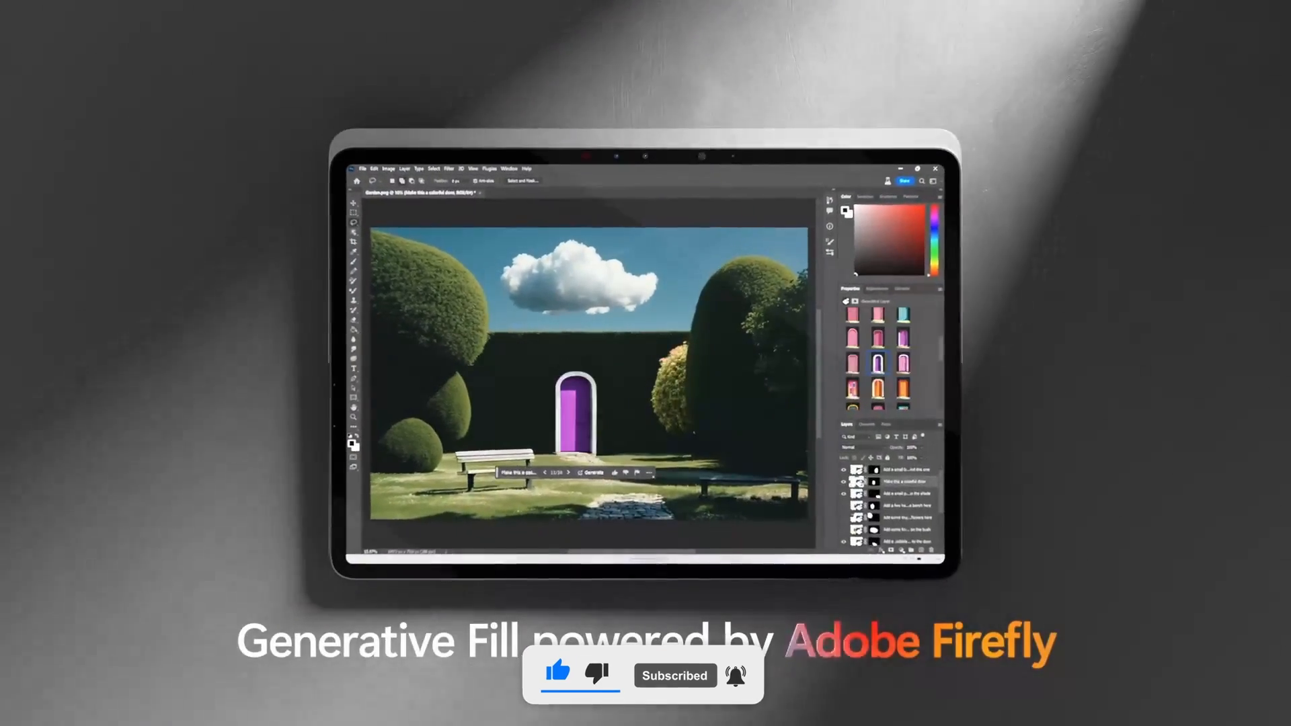